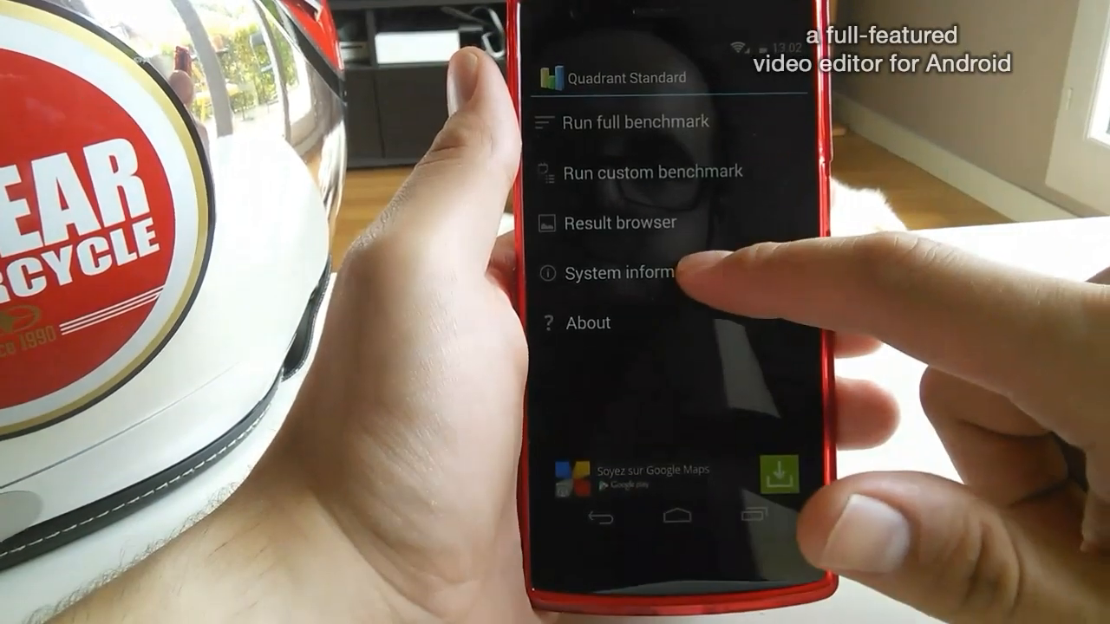
# Step: Open System information from the Quadrant Standard main menu to view board, CPU and memory details
pyautogui.click(629, 273)
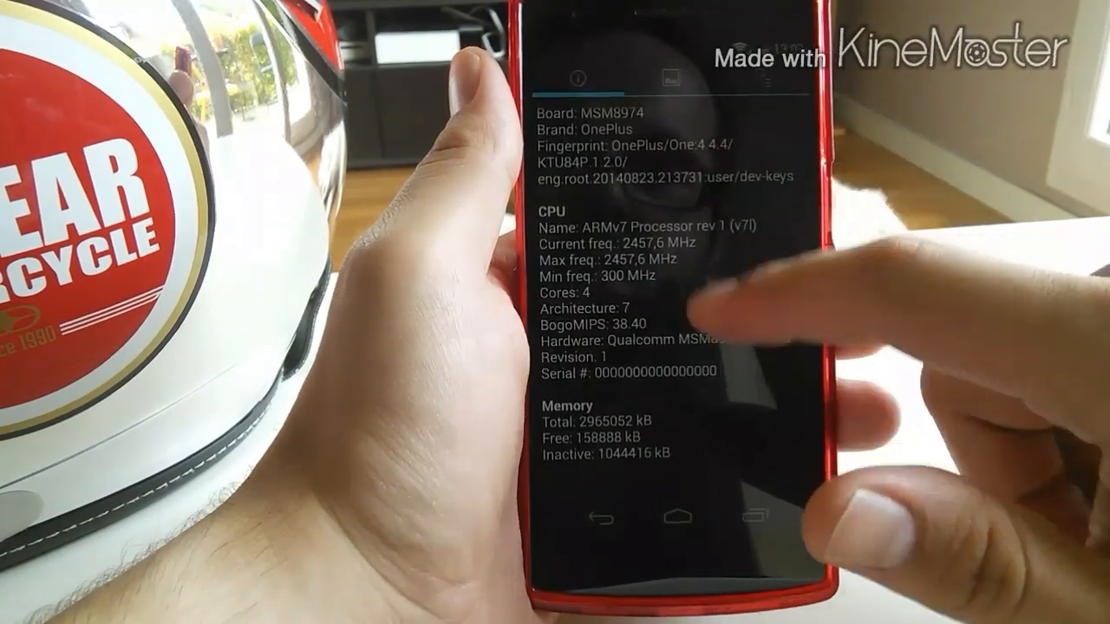